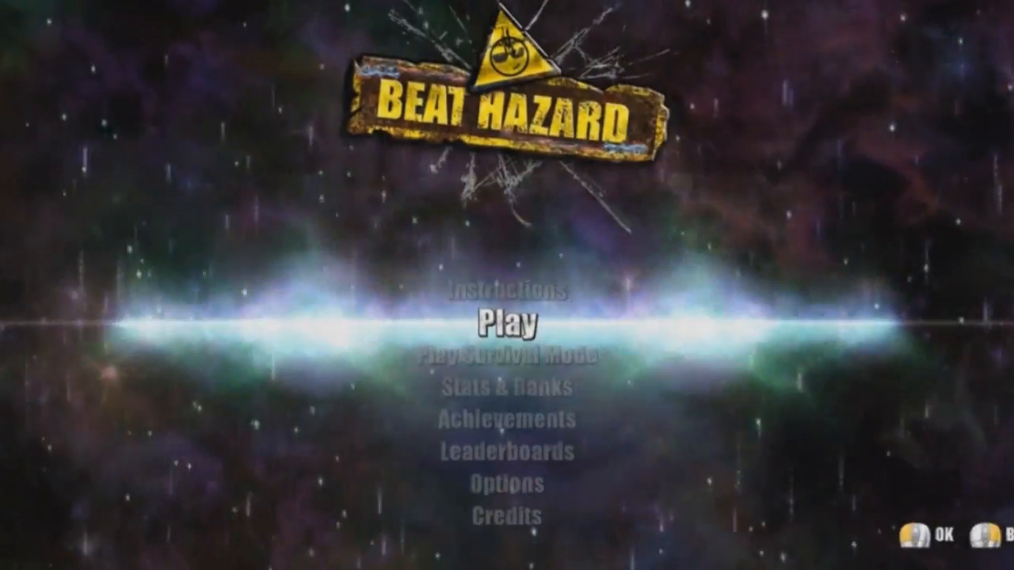
click(507, 321)
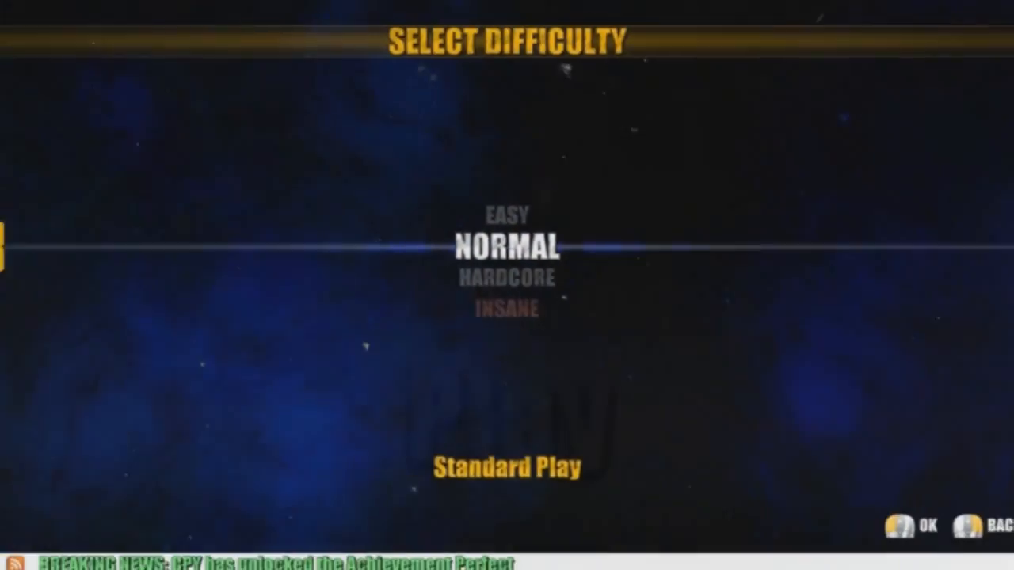